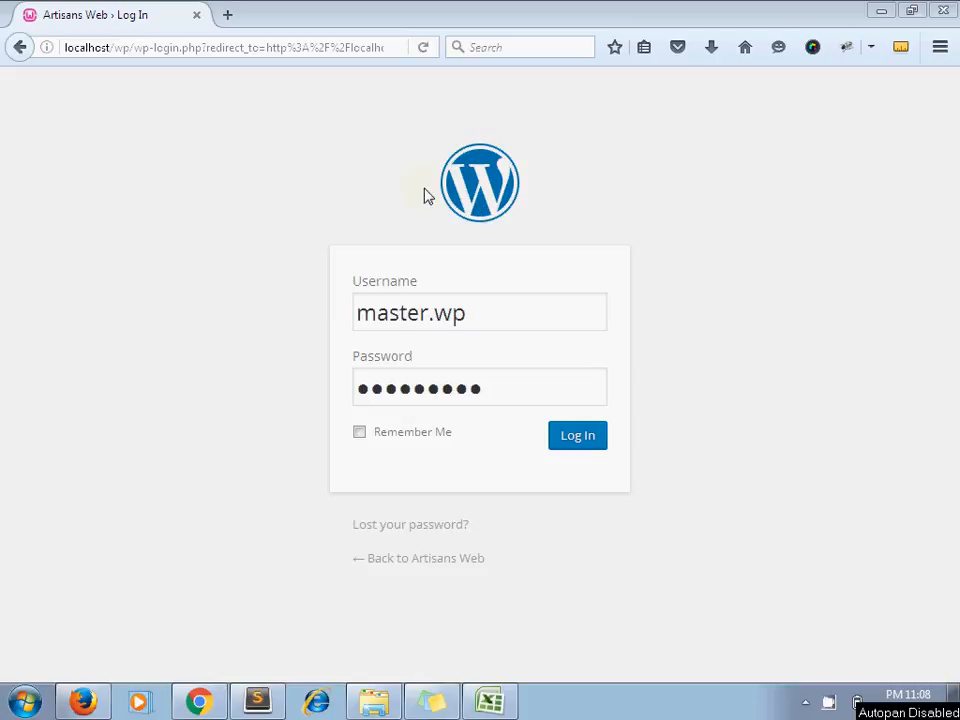
pyautogui.moveTo(548, 186)
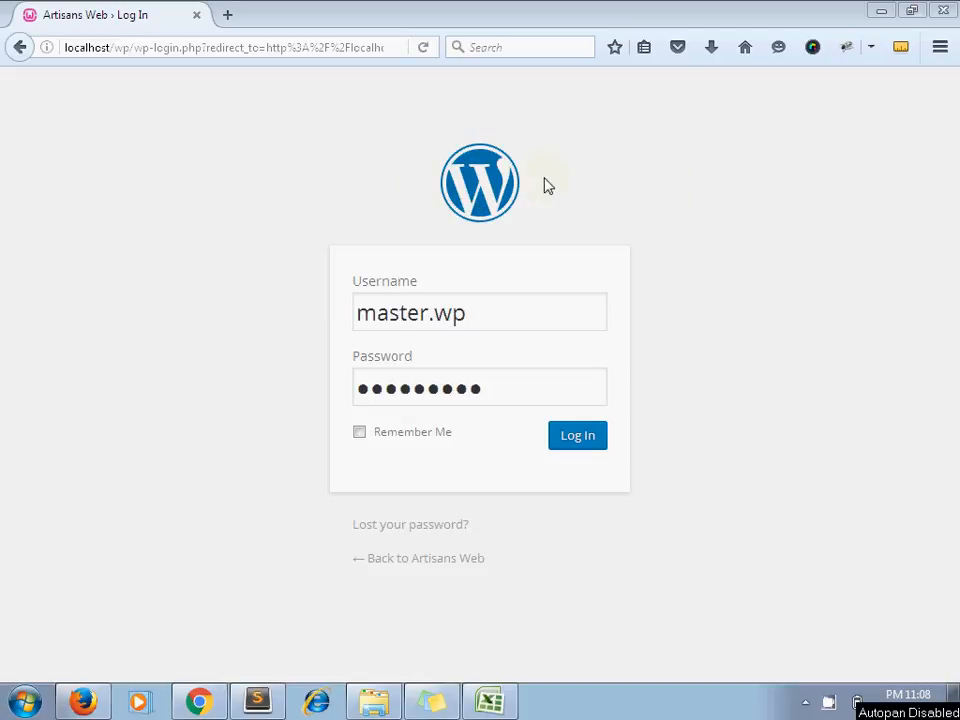
pyautogui.moveTo(510, 180)
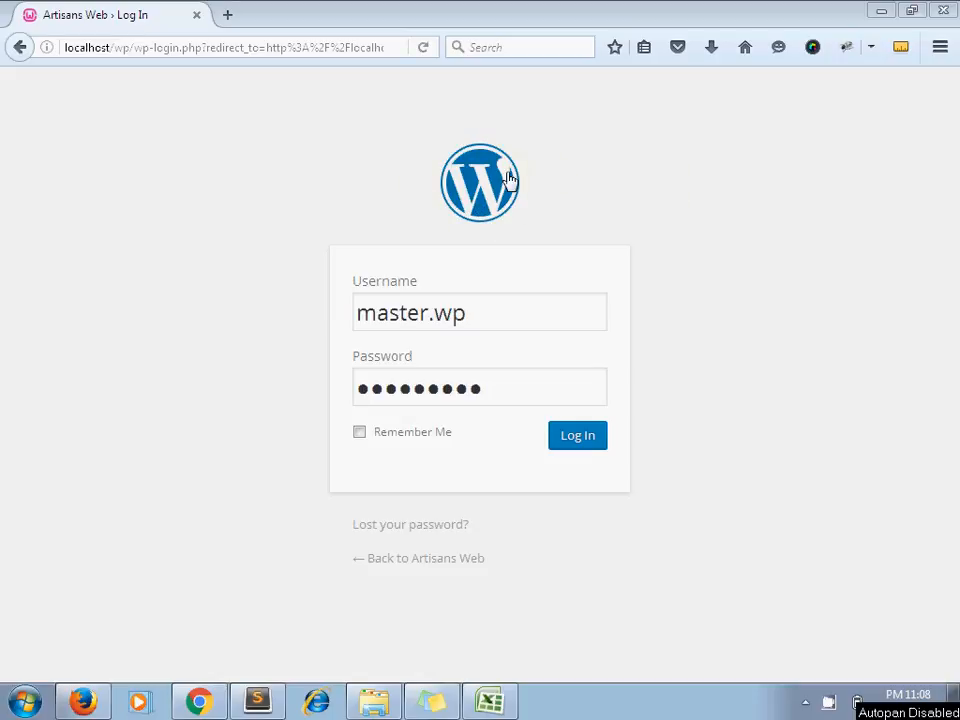
pyautogui.moveTo(486, 178)
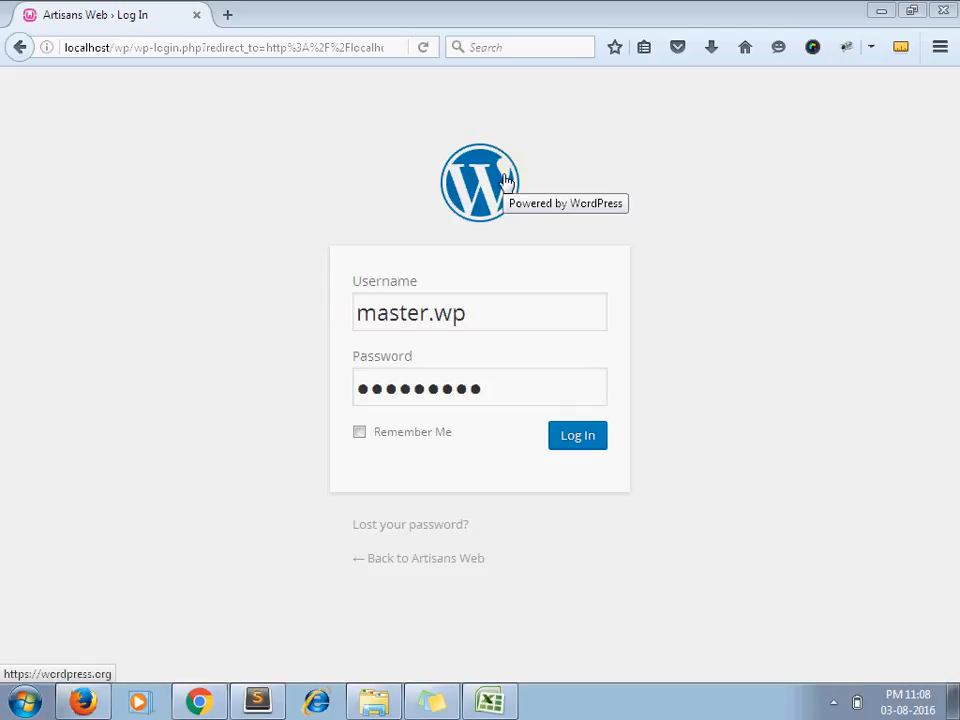
pyautogui.moveTo(566, 184)
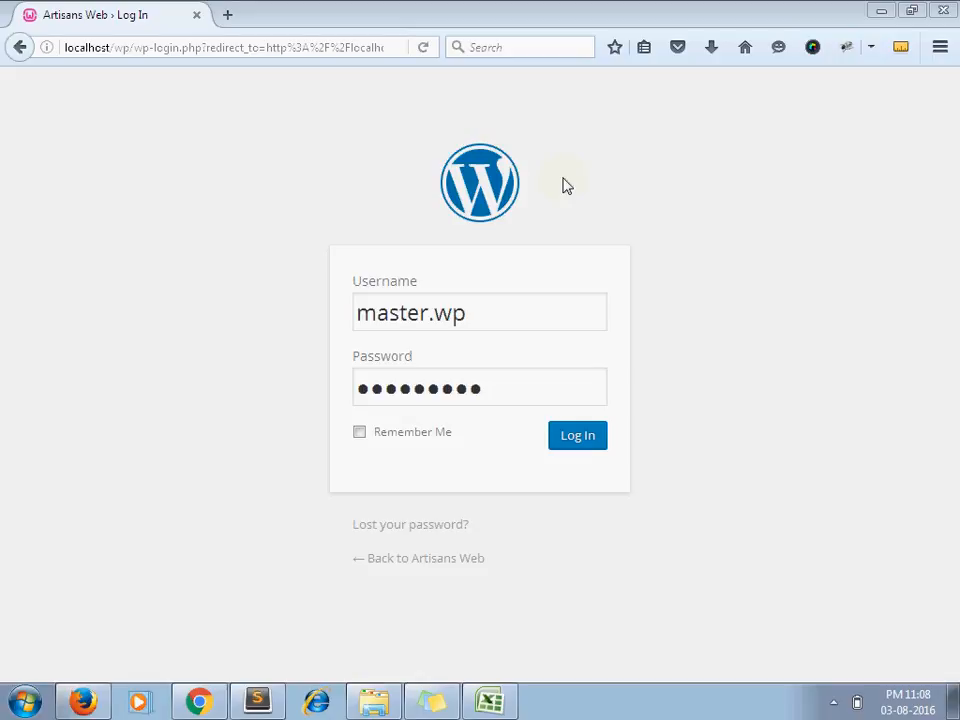
pyautogui.moveTo(548, 186)
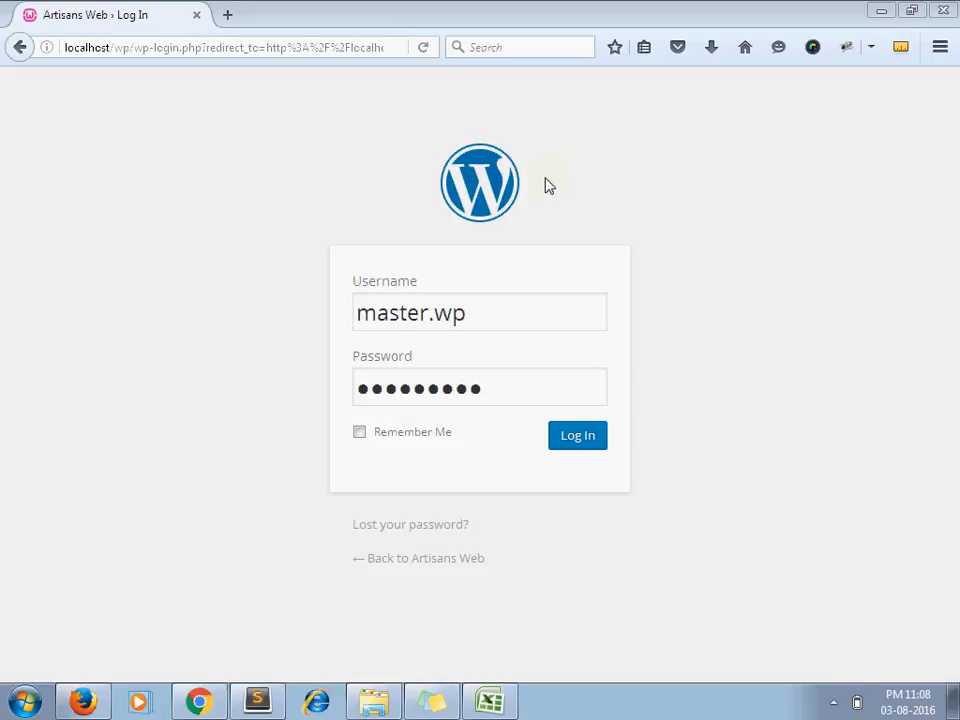
# - Scroll the 'Change a Dashboard Logo' post down to its site_login_logo code block and select it
pyautogui.click(256, 700)
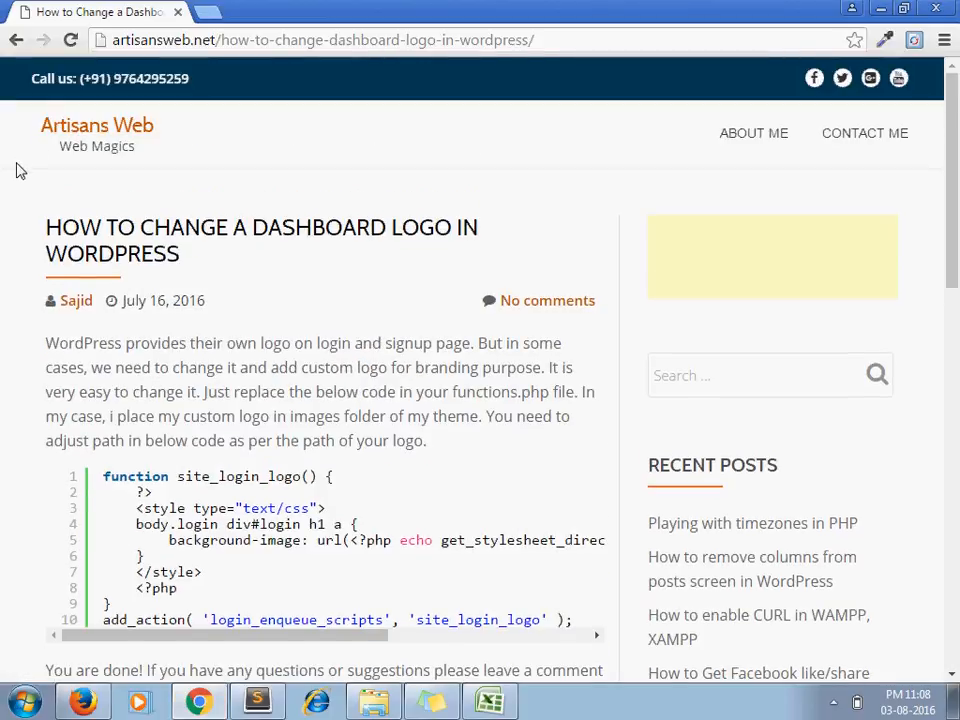
pyautogui.scroll(-3)
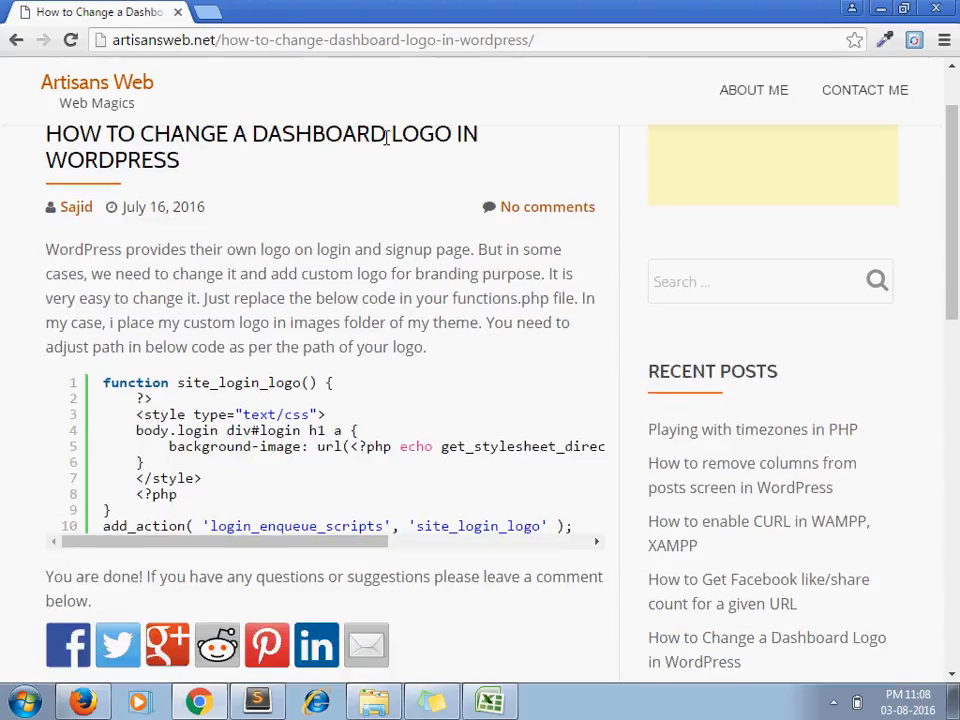
pyautogui.moveTo(8, 344)
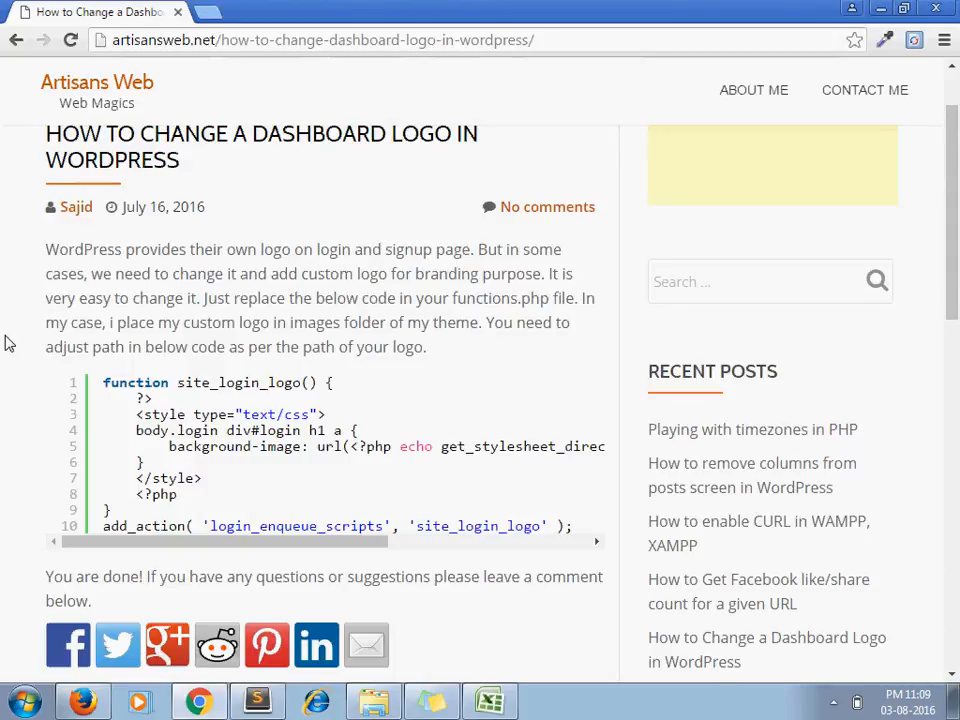
pyautogui.scroll(-3)
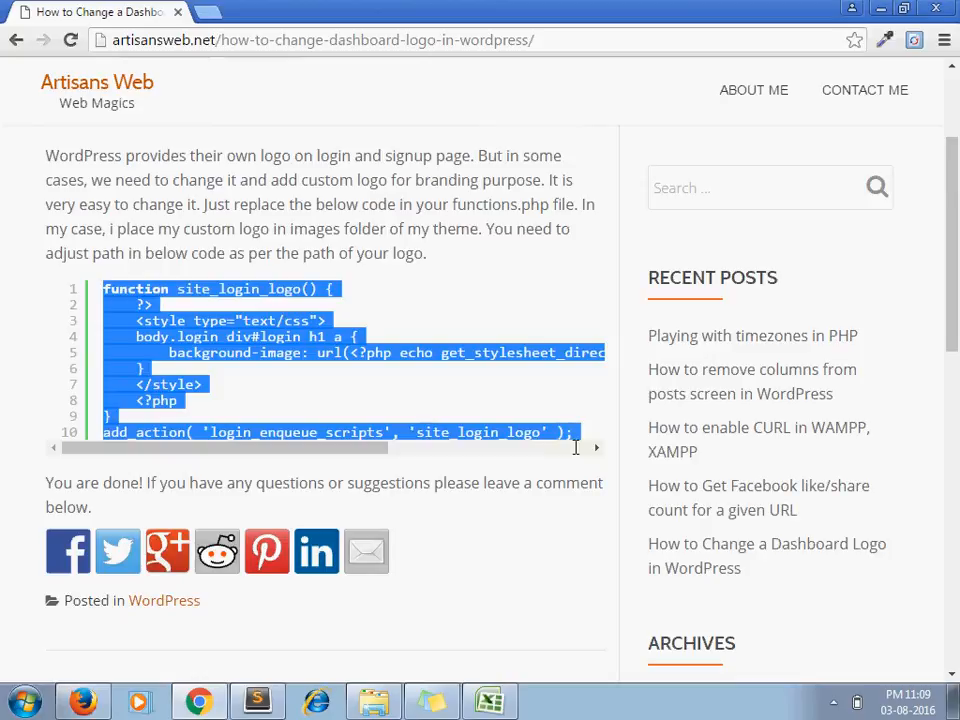
pyautogui.click(256, 700)
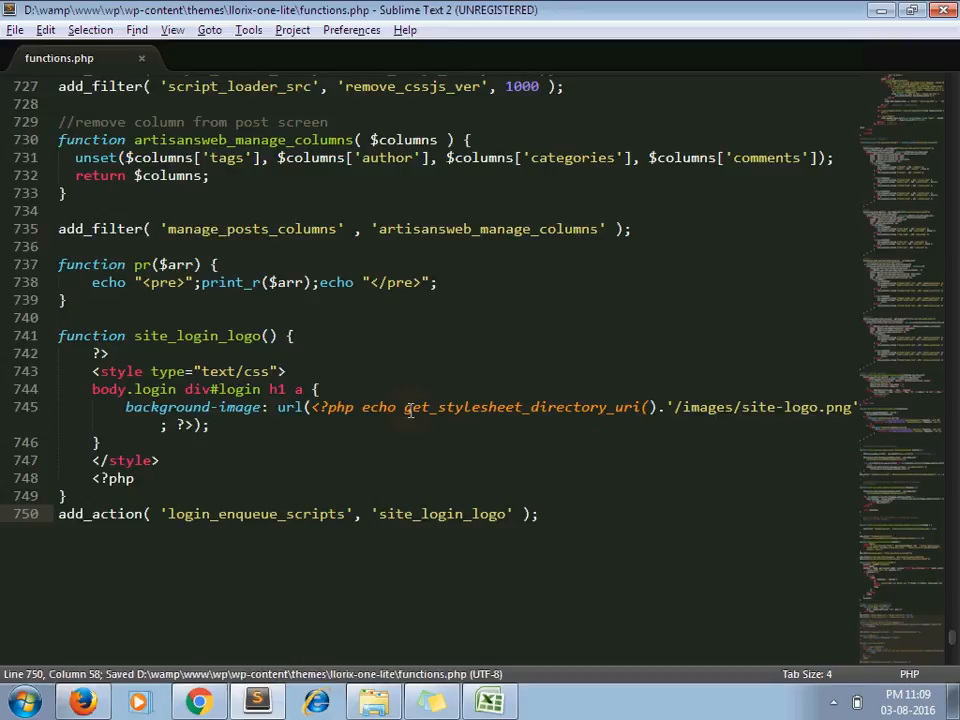
# - Review the login_enqueue_scripts hook and background-image rule, then confirm site-logo.png exists in the theme's images folder
pyautogui.click(172, 514)
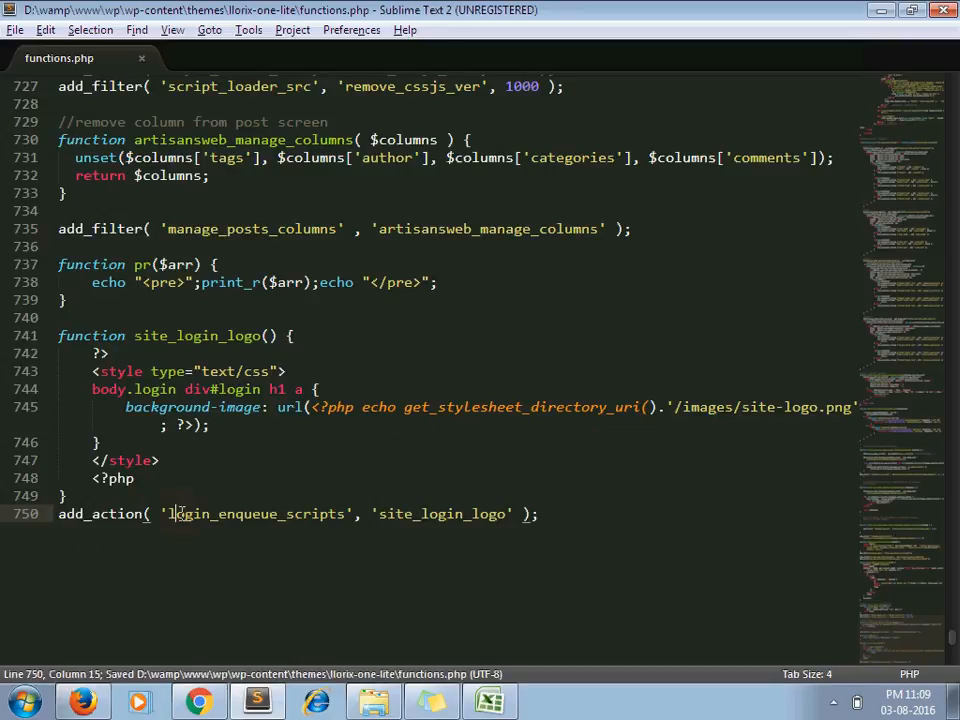
pyautogui.doubleClick(256, 514)
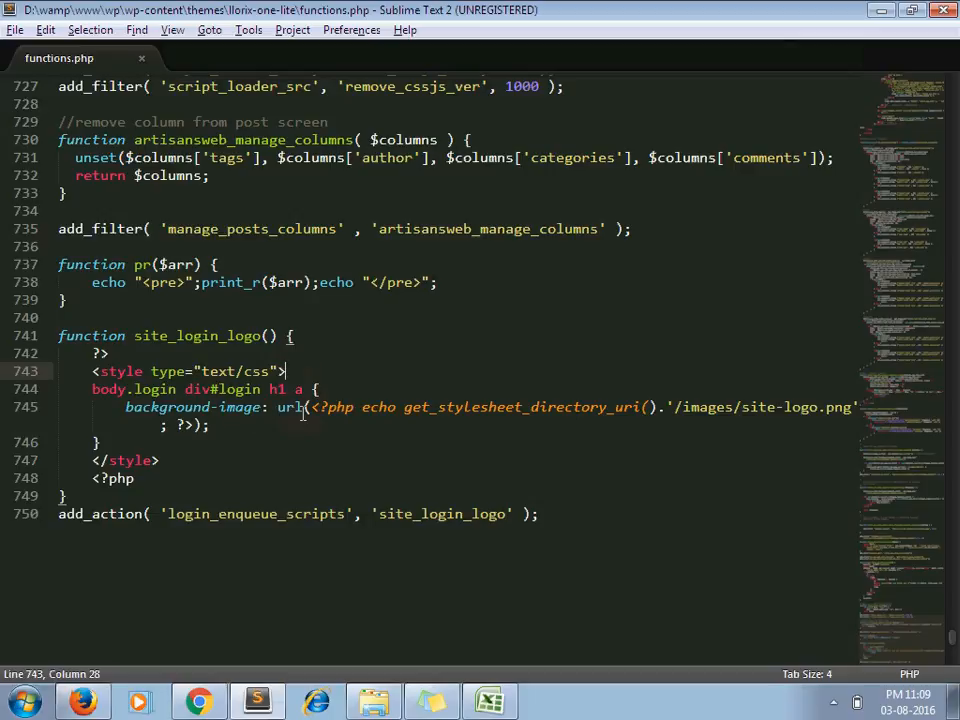
pyautogui.doubleClick(520, 408)
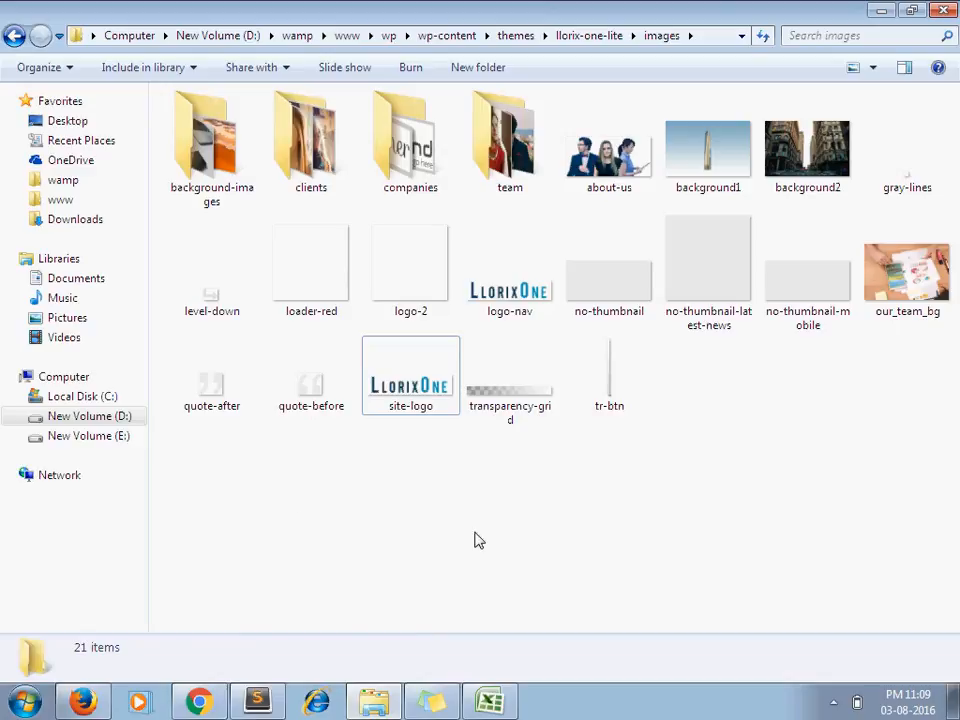
pyautogui.click(410, 370)
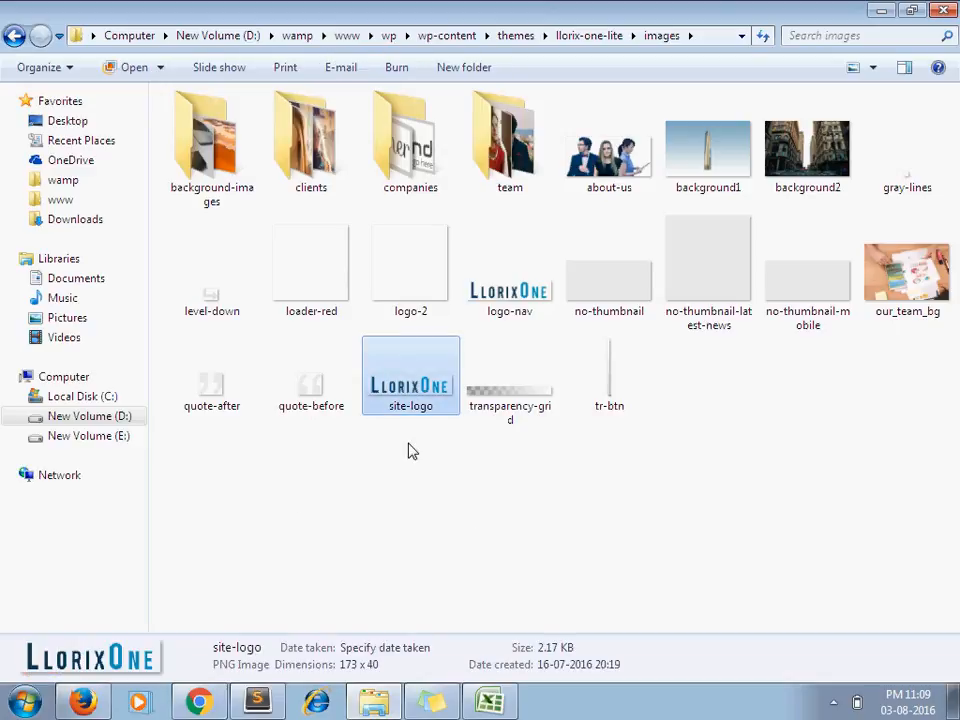
pyautogui.click(250, 696)
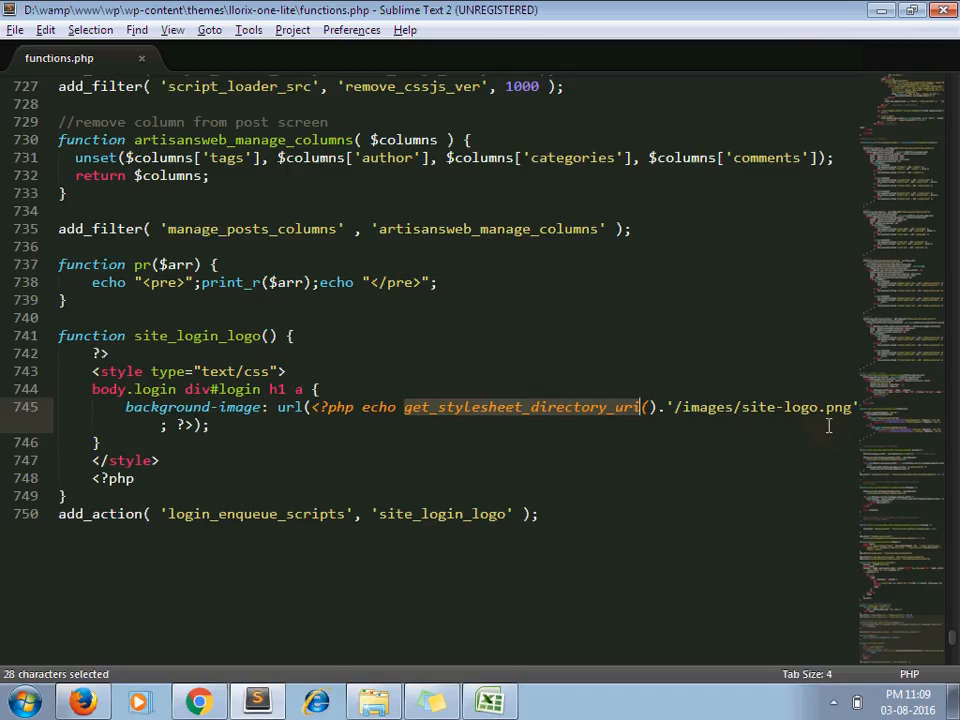
pyautogui.click(440, 408)
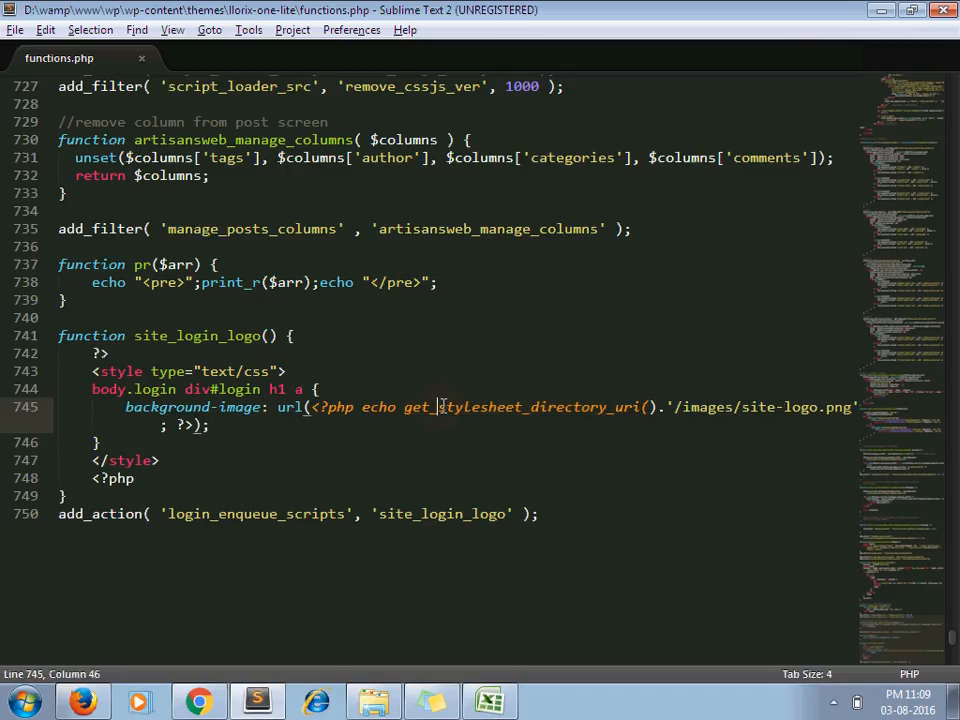
pyautogui.doubleClick(520, 408)
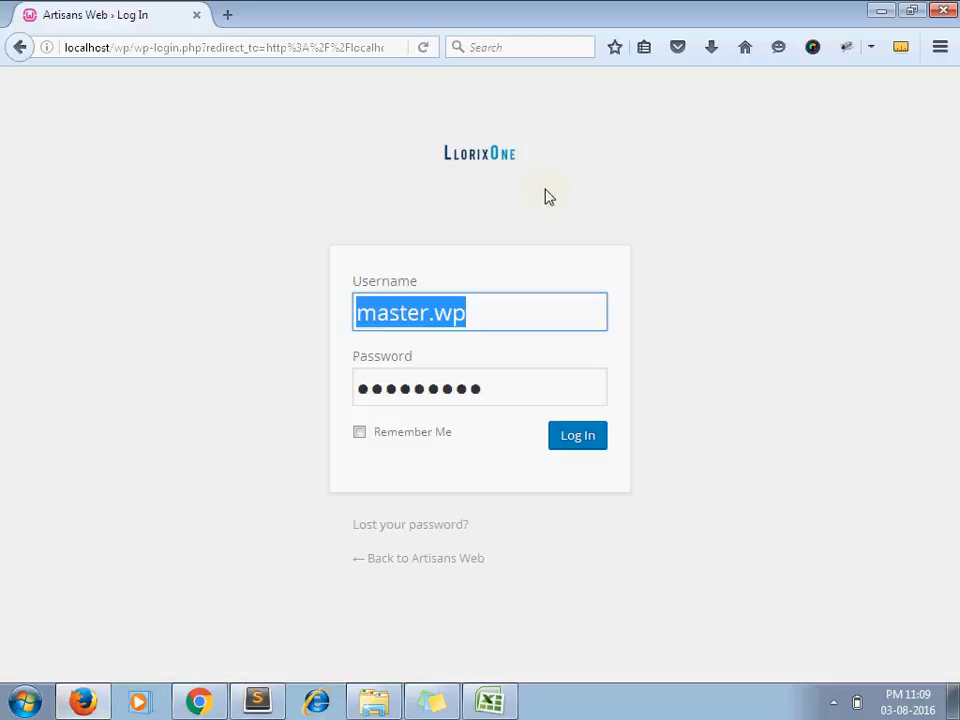
pyautogui.moveTo(444, 168)
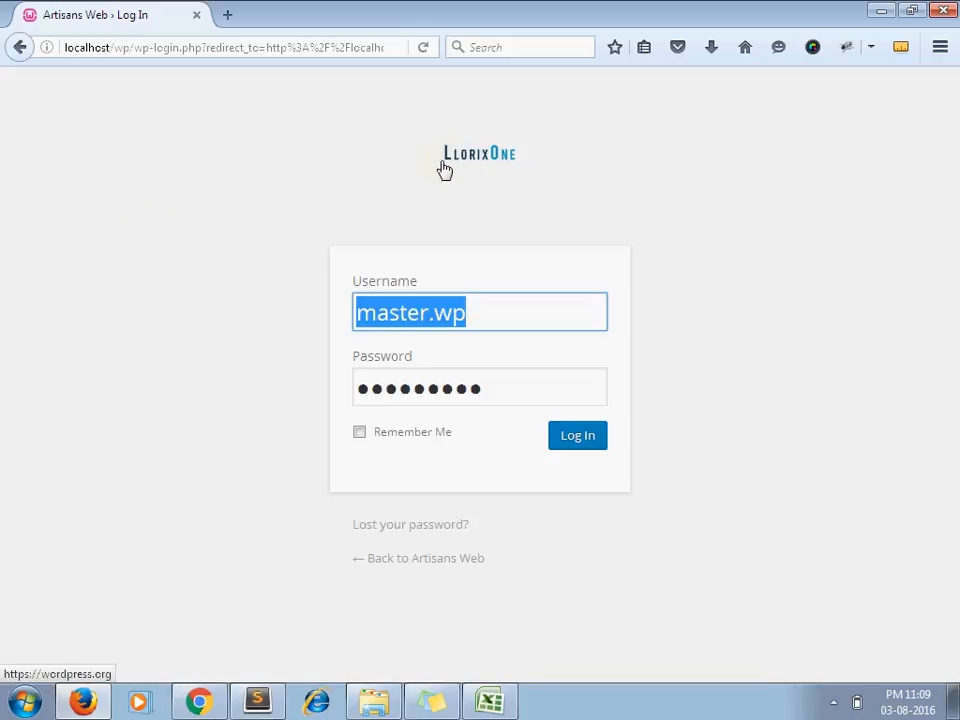
# - Return to functions.php in Sublime Text after confirming the custom login logo shows
pyautogui.click(252, 700)
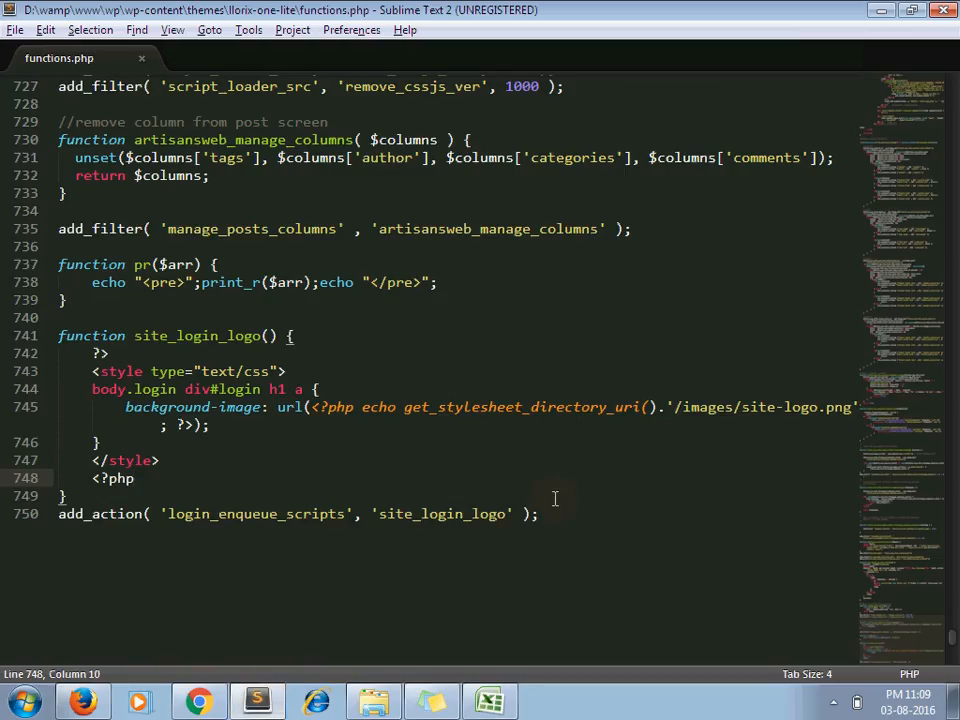